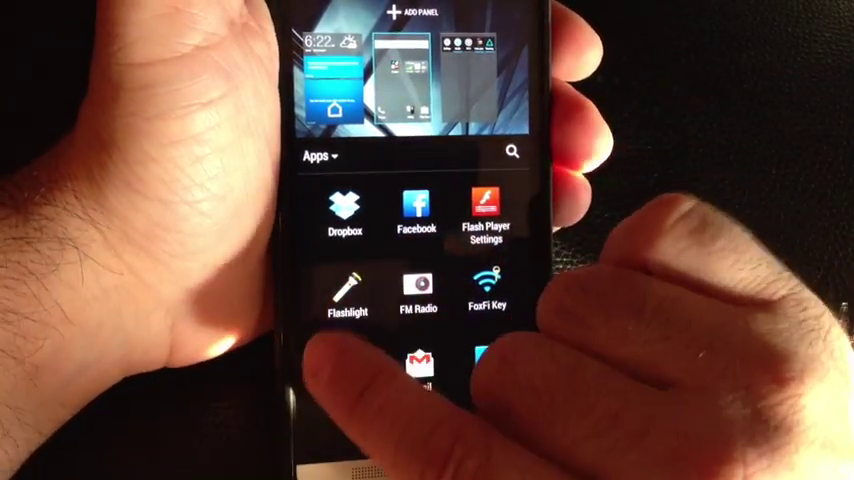
Step: Show the add-category choices Widgets, Apps and Shortcuts from the Apps dropdown
click(318, 156)
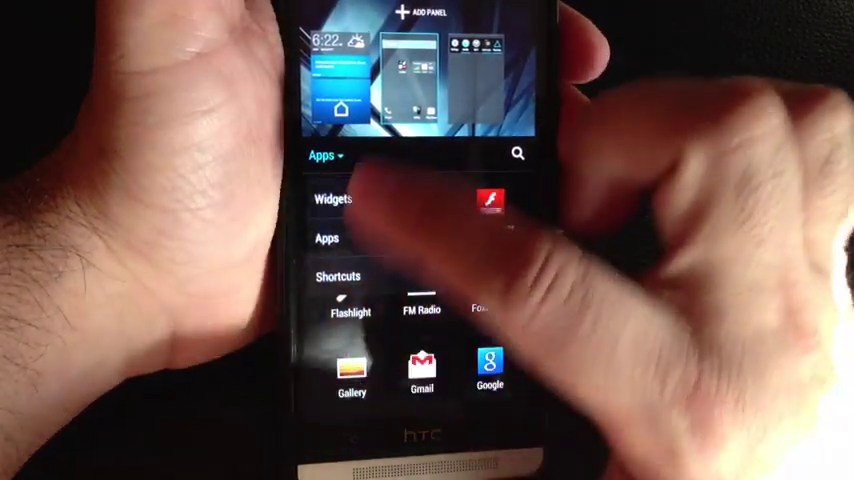